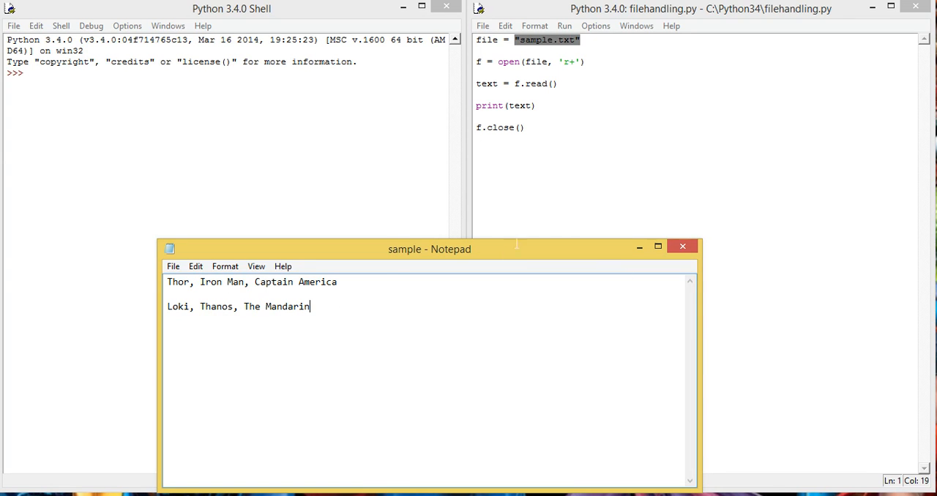
mouse_move(451, 264)
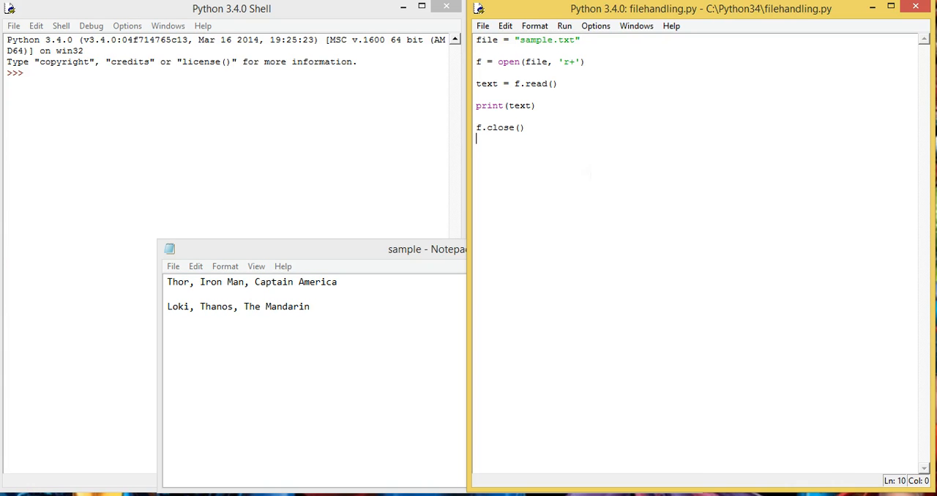
key("ctrl+a")
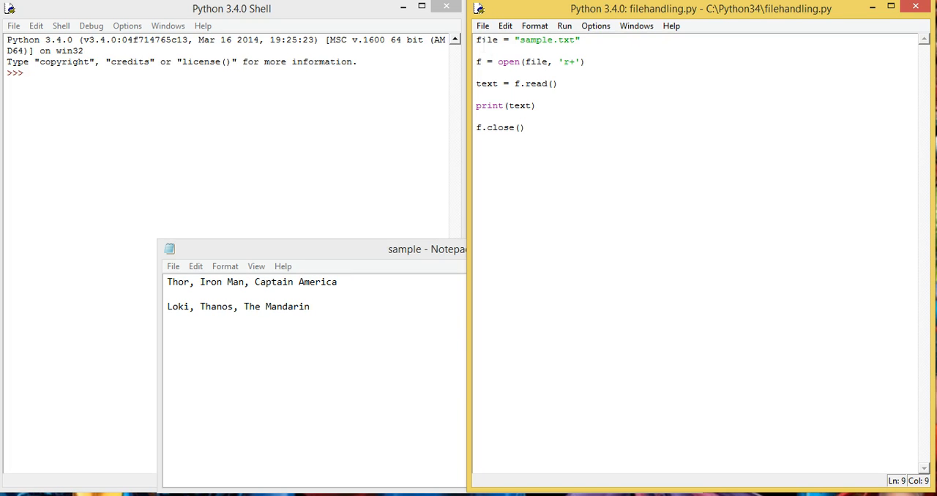
left_click(477, 49)
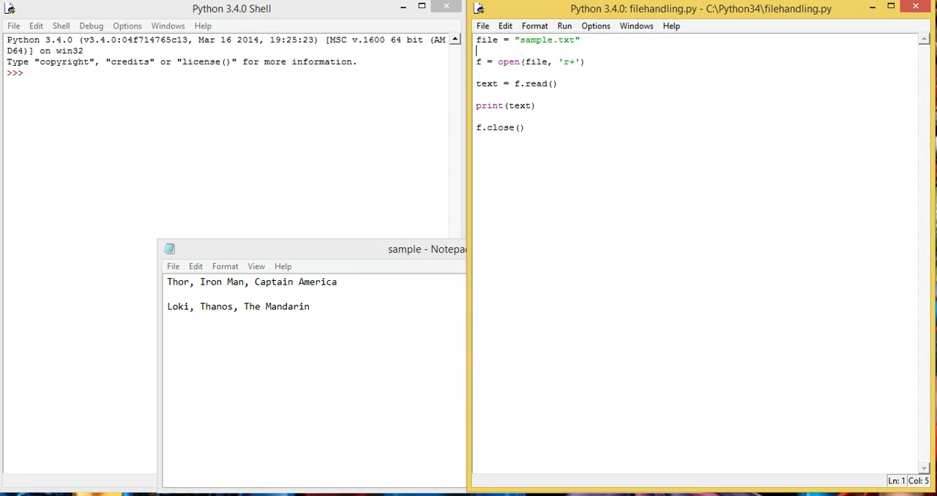
double_click(542, 39)
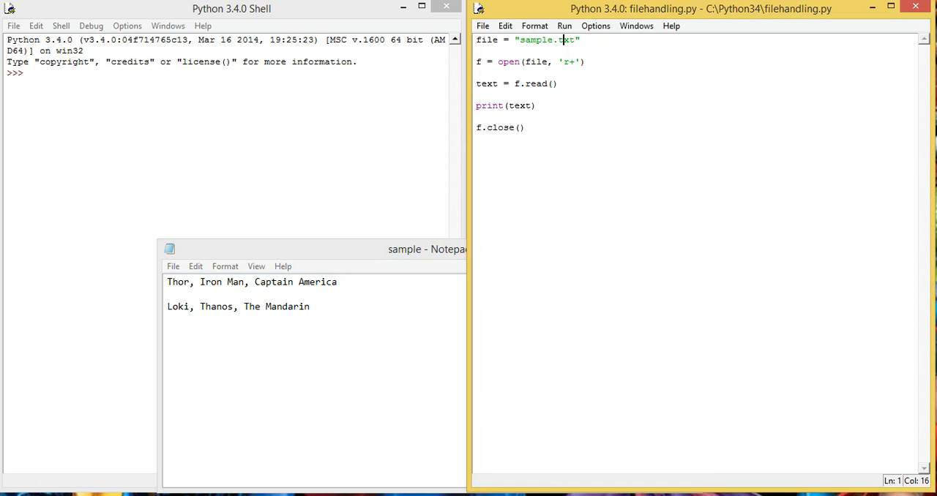
double_click(567, 40)
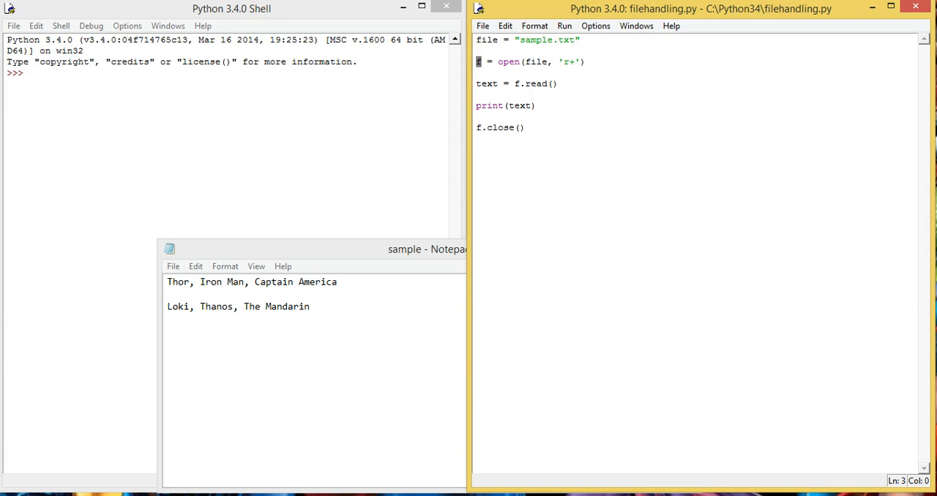
double_click(510, 61)
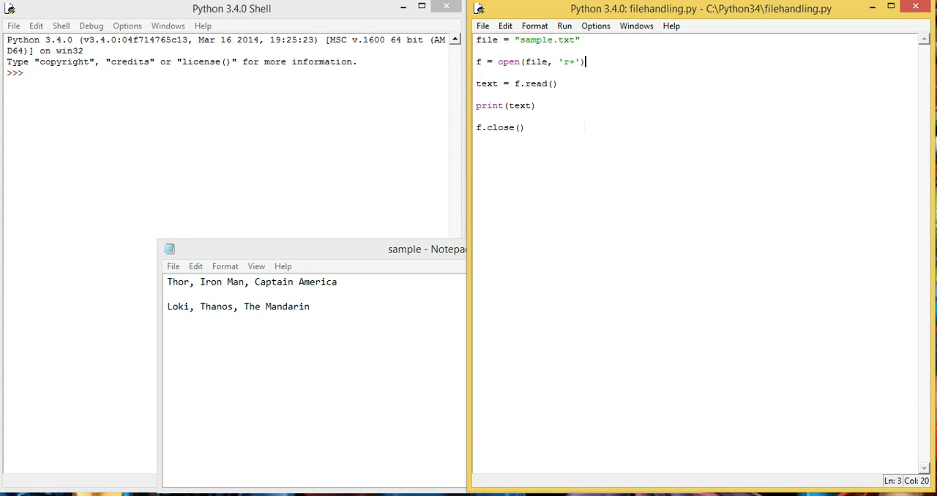
left_click(477, 116)
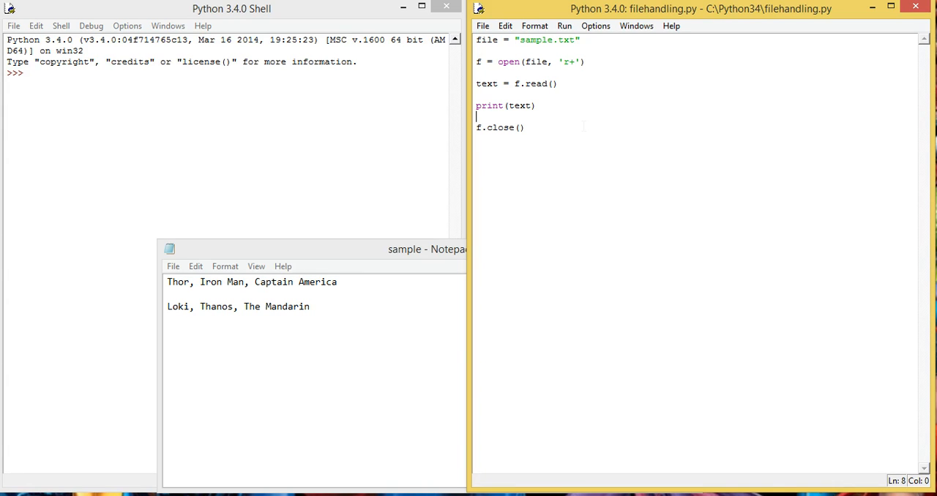
double_click(485, 84)
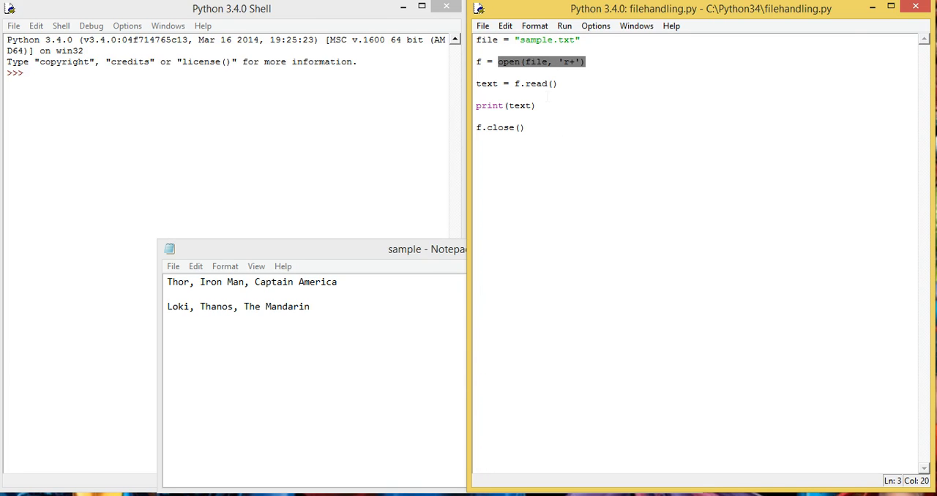
double_click(539, 84)
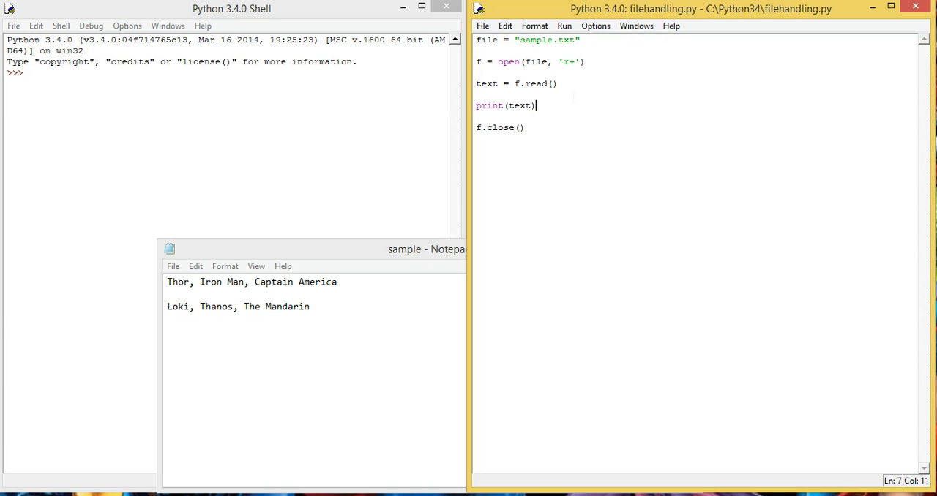
double_click(489, 105)
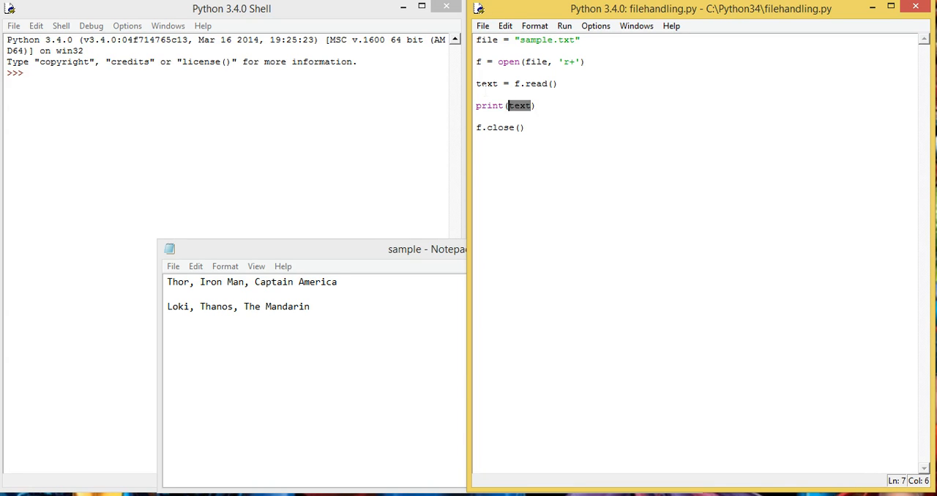
double_click(486, 84)
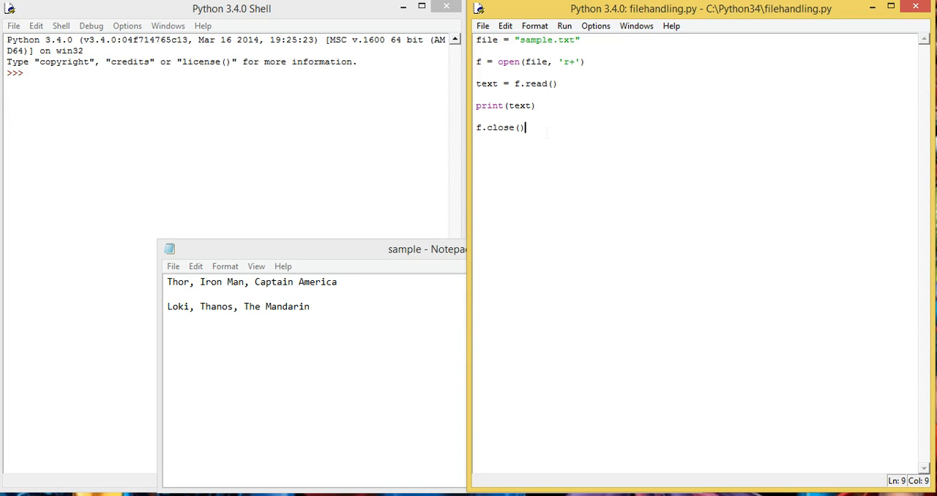
triple_click(500, 126)
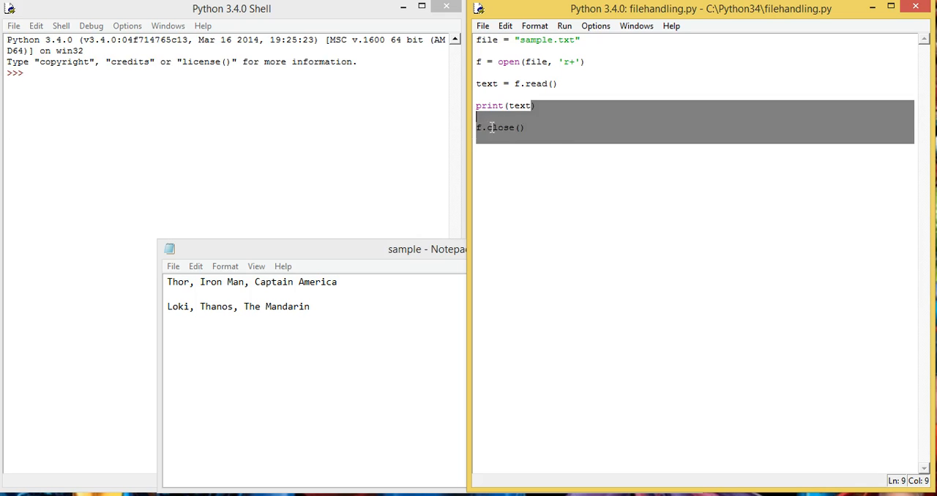
left_click(524, 128)
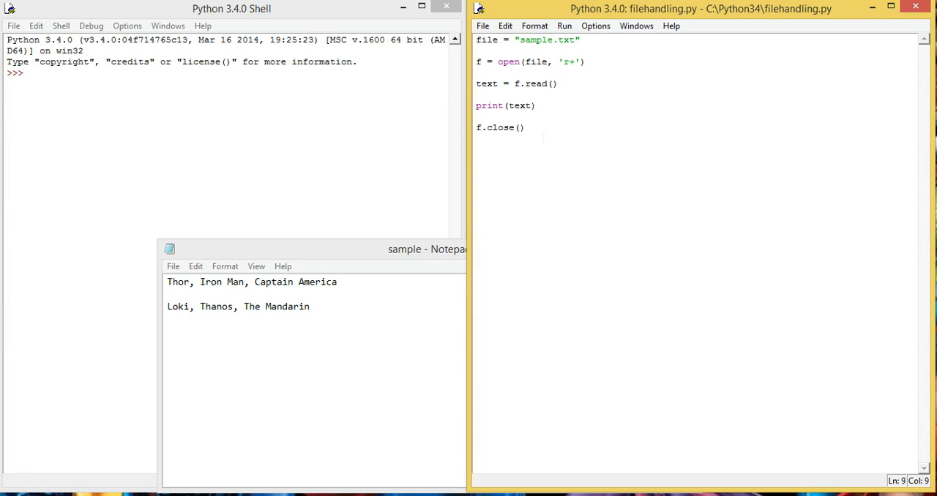
Execute filehandling.py with F5 so the Shell prints the superhero and villain lines from sample.txt.
key("F5")
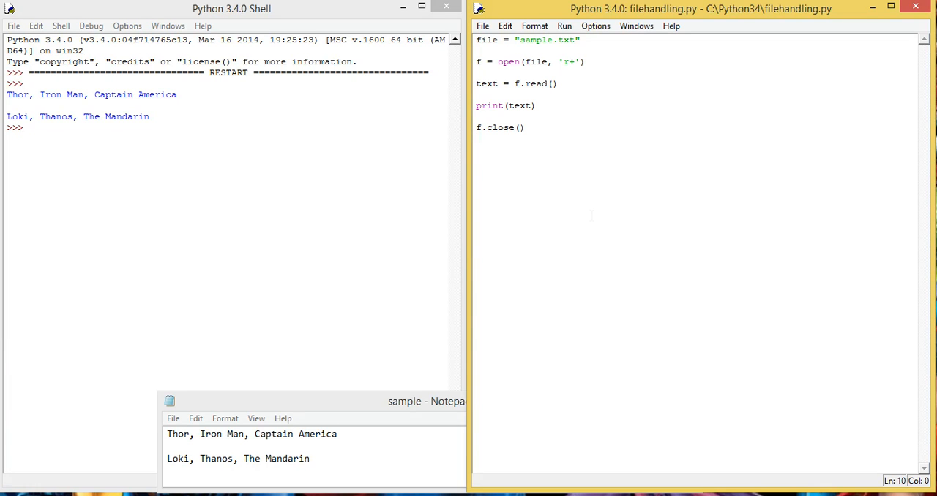
left_click(477, 138)
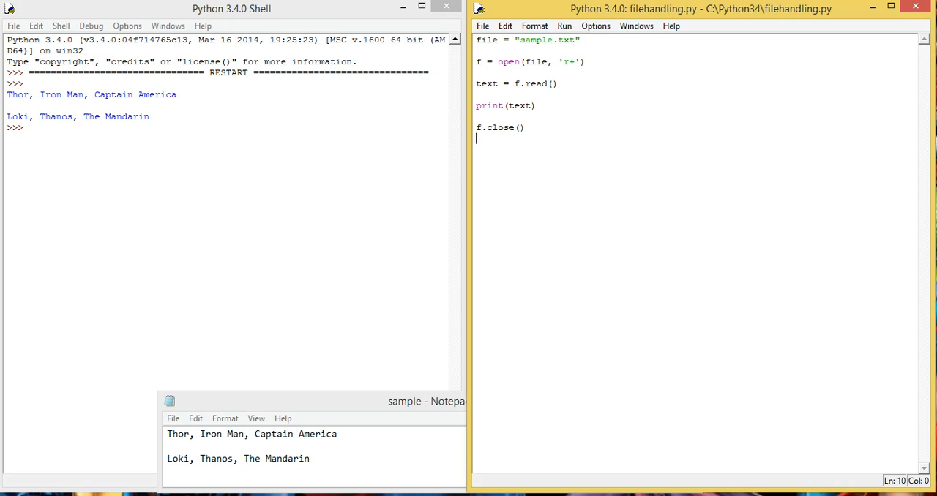